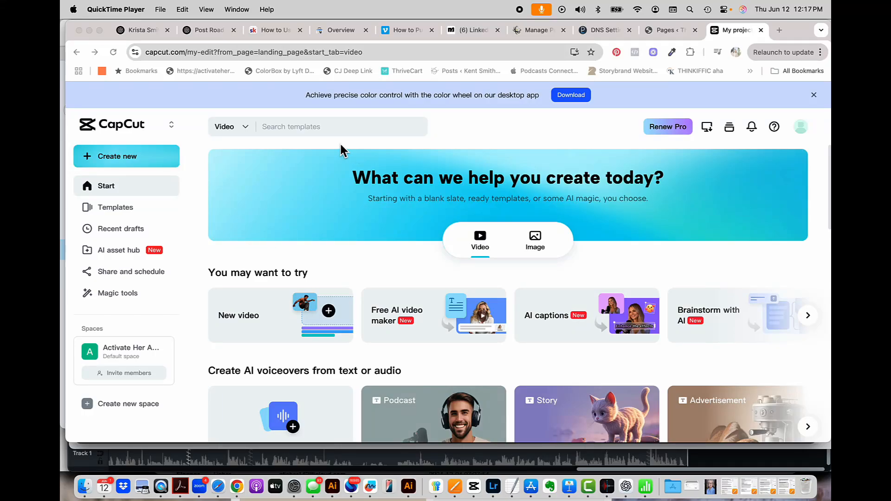
{"action": "mouse_move", "coordinate": [330, 250]}
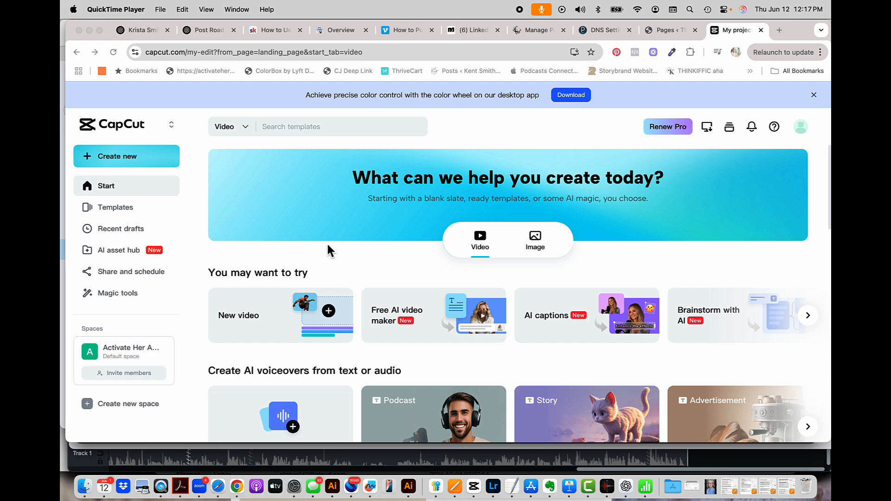
{"action": "mouse_move", "coordinate": [320, 281]}
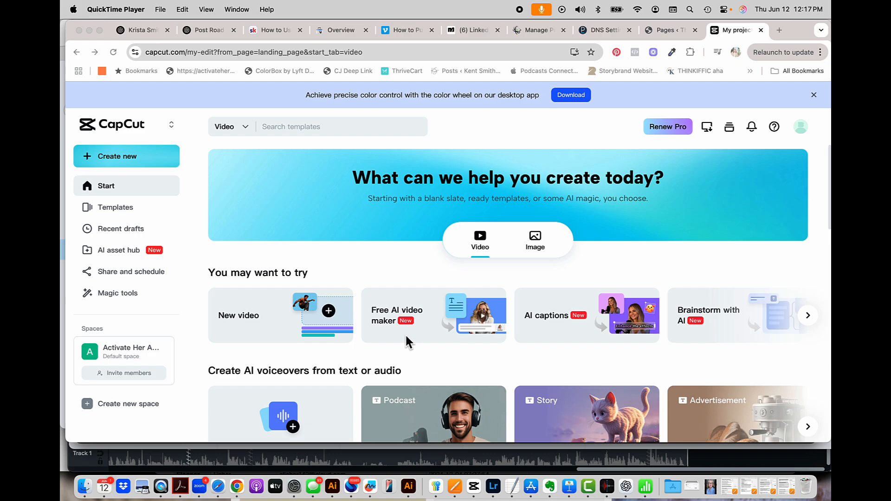
{"action": "mouse_move", "coordinate": [442, 340]}
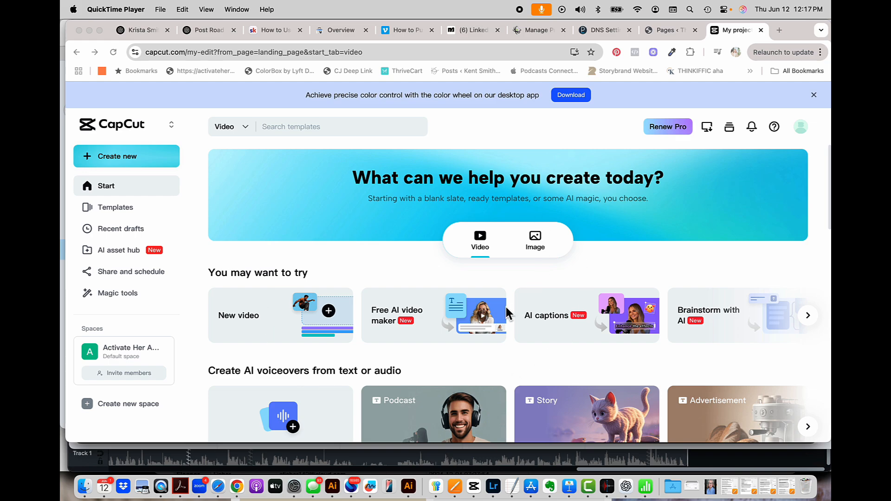
{"action": "mouse_move", "coordinate": [393, 367]}
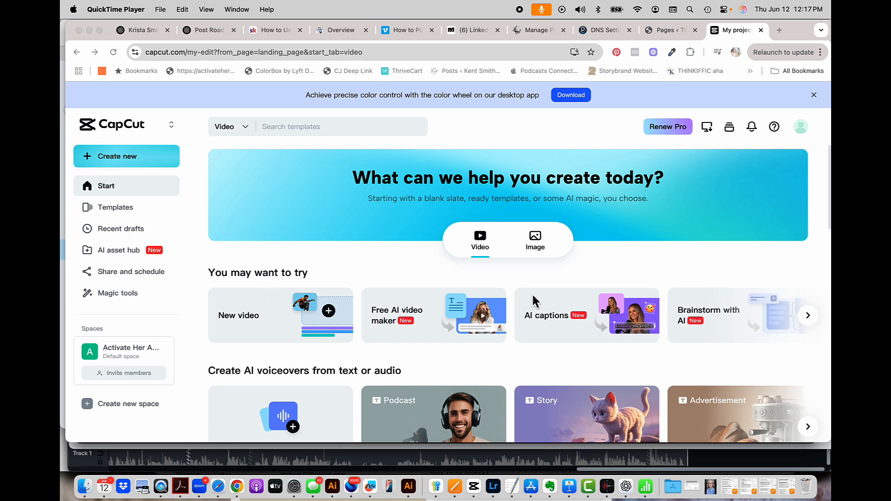
{"action": "mouse_move", "coordinate": [290, 226]}
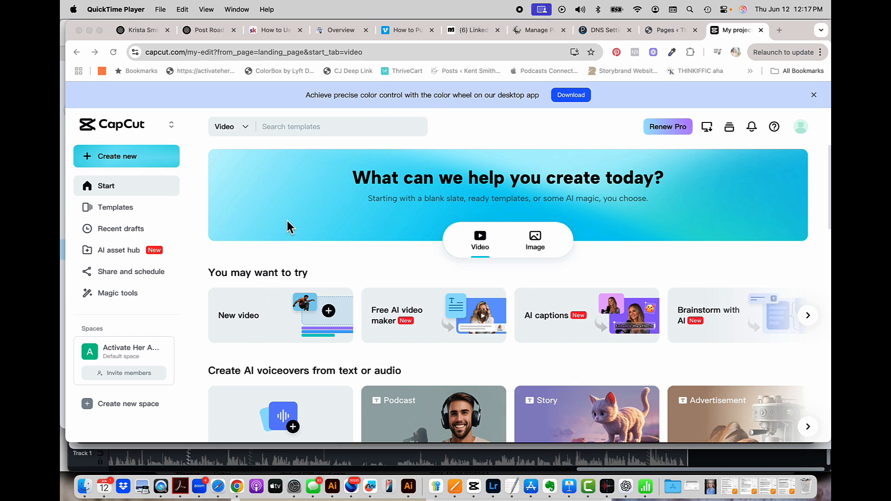
{"action": "mouse_move", "coordinate": [296, 318]}
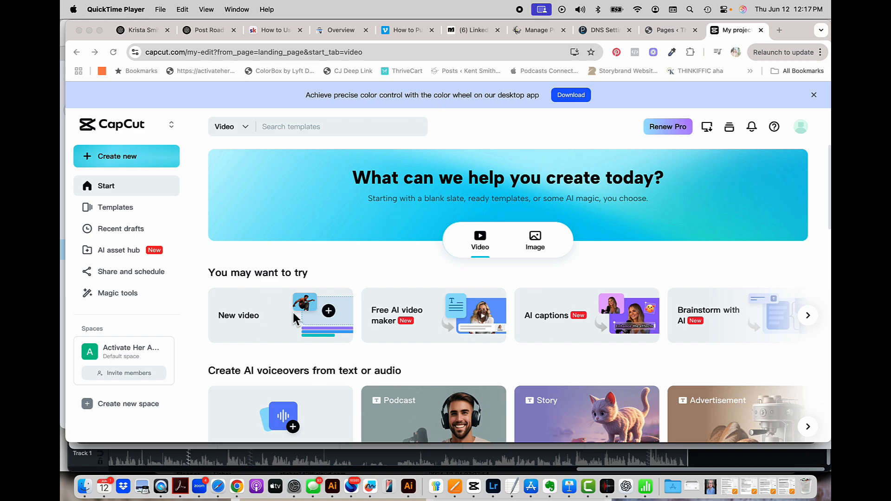
{"action": "mouse_move", "coordinate": [284, 94]}
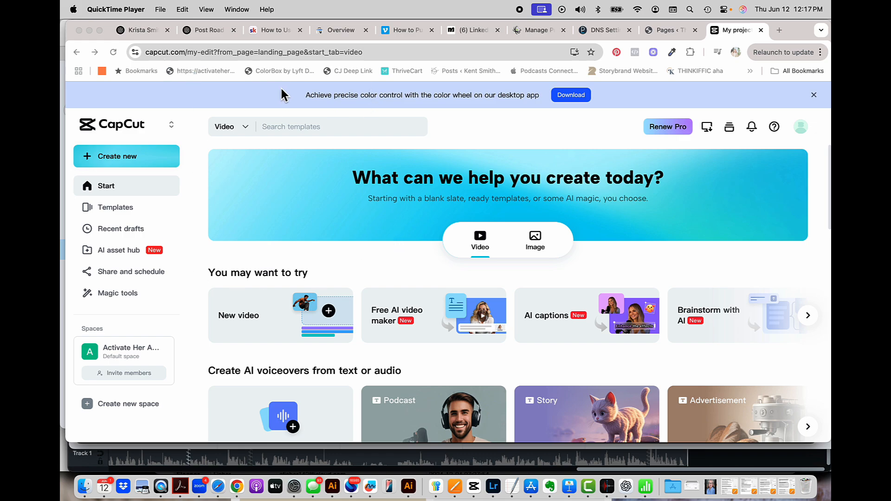
{"action": "mouse_move", "coordinate": [580, 107]}
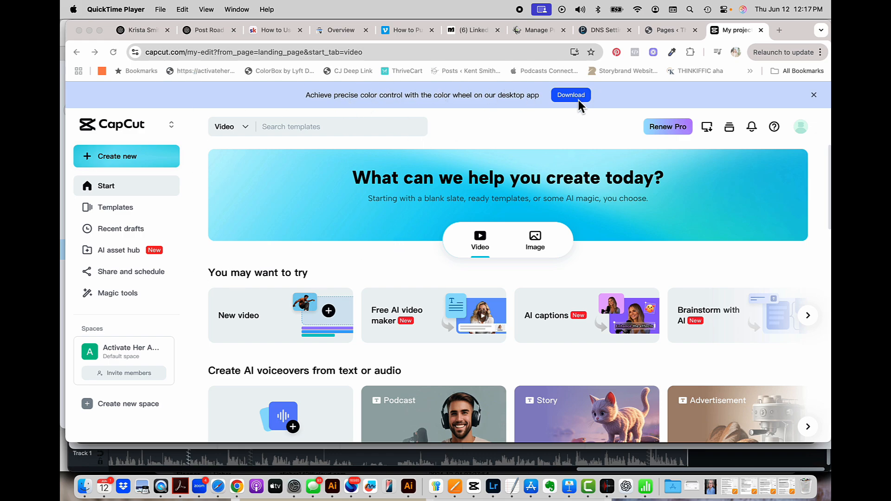
- Launch the CapCut desktop editor and create a new project
{"action": "left_click", "coordinate": [479, 486]}
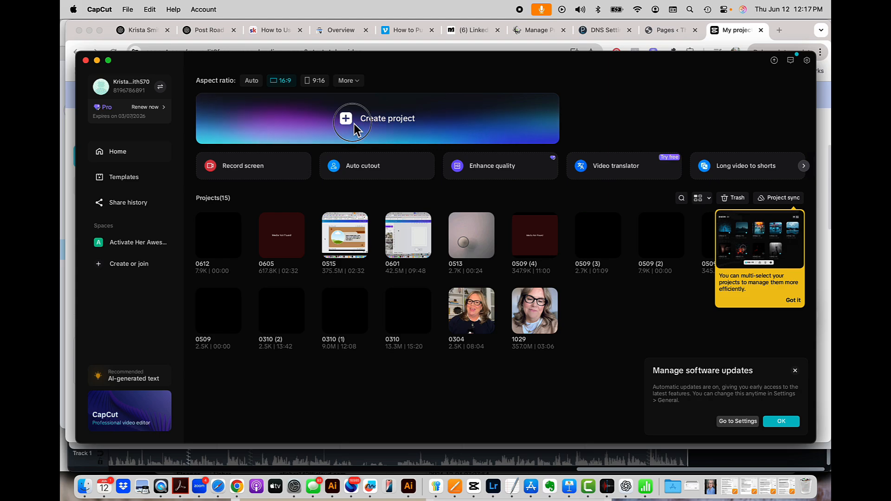
{"action": "left_click", "coordinate": [375, 118]}
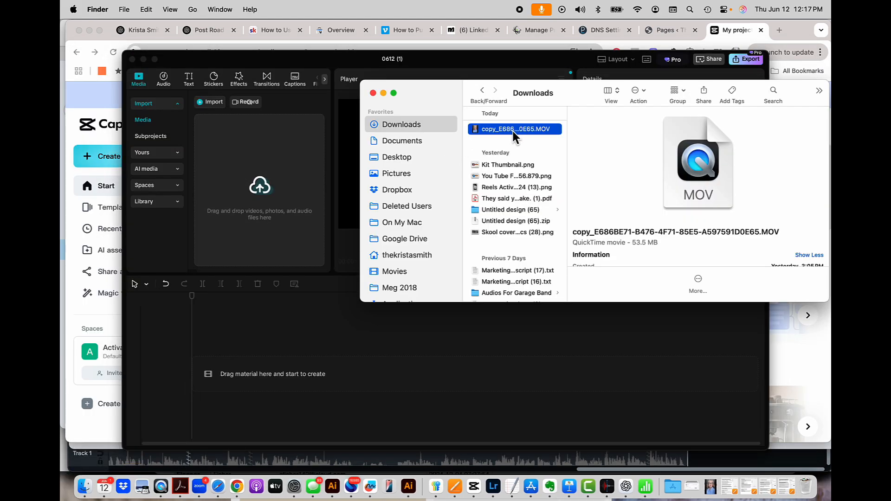
- Drag the 27-second portrait talking-head MOV from Downloads into the project timeline
{"action": "left_click_drag", "start_coordinate": [515, 129], "coordinate": [258, 171]}
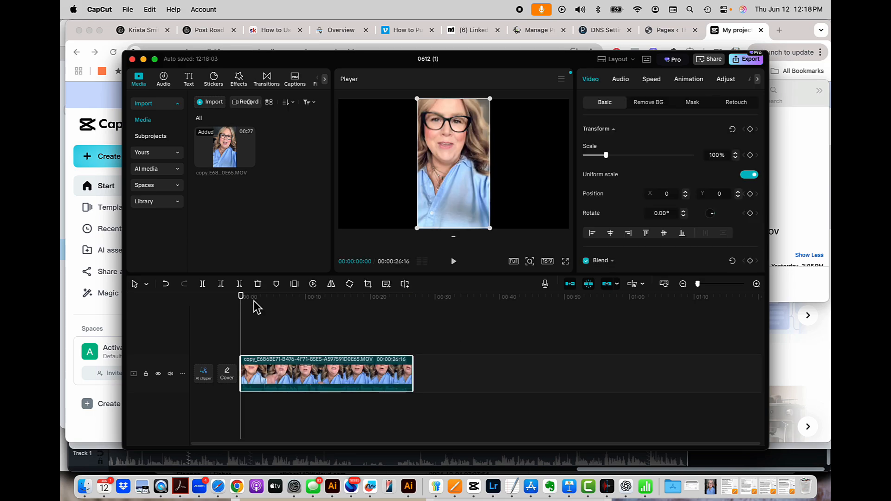
{"action": "mouse_move", "coordinate": [485, 173]}
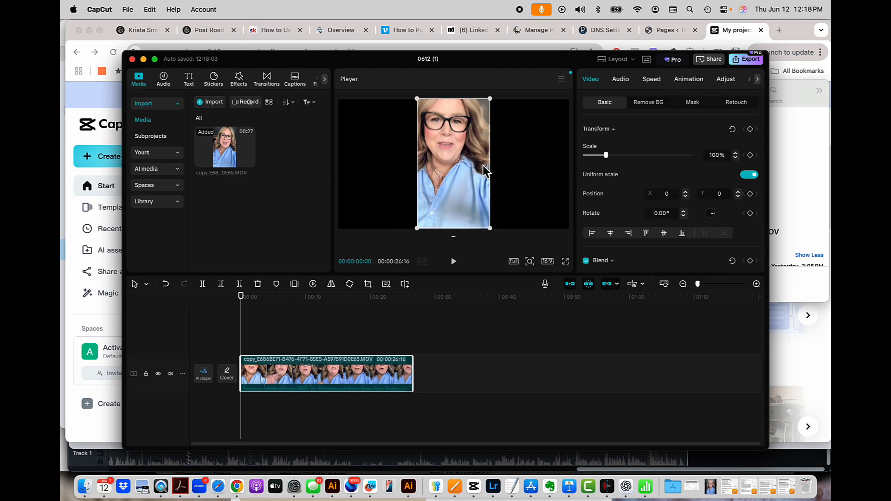
{"action": "mouse_move", "coordinate": [396, 408]}
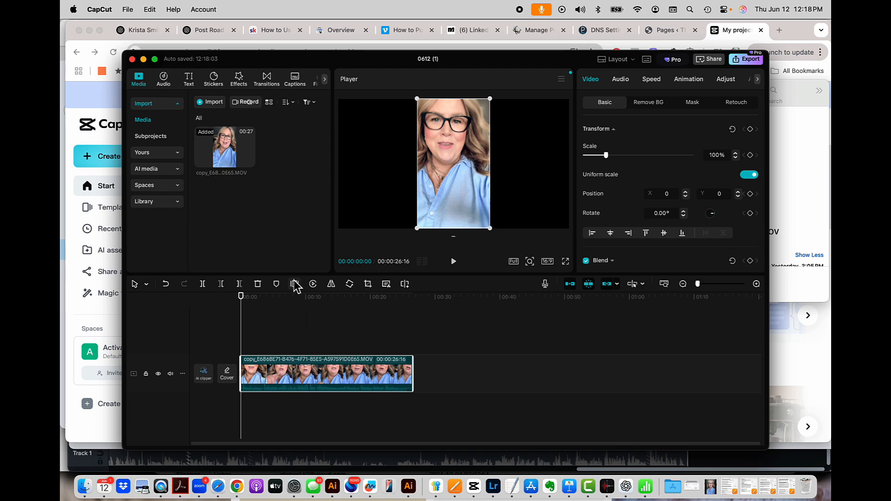
{"action": "mouse_move", "coordinate": [705, 291]}
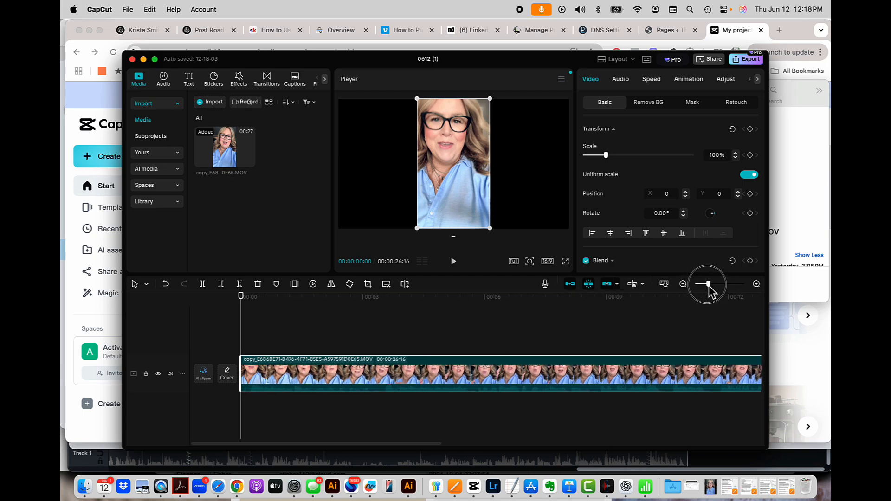
- Zoom the timeline in to frame-level detail and select the video clip
{"action": "left_click_drag", "start_coordinate": [708, 283], "coordinate": [723, 284]}
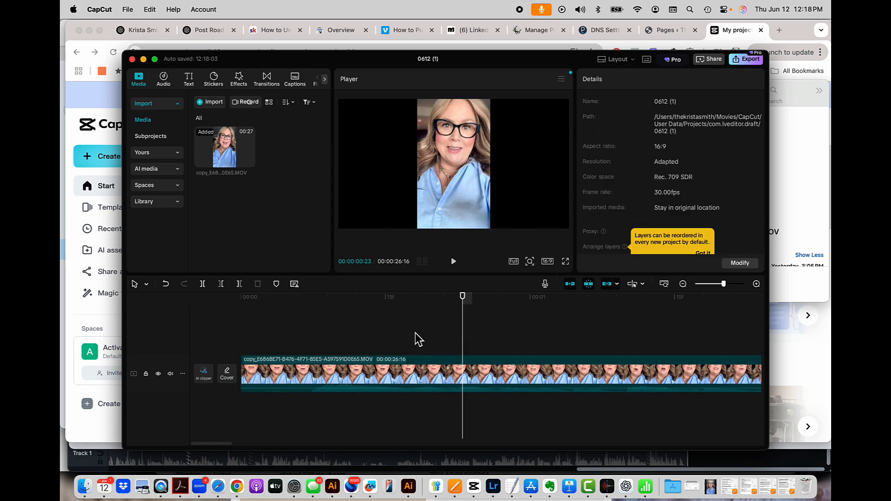
{"action": "left_click", "coordinate": [412, 373]}
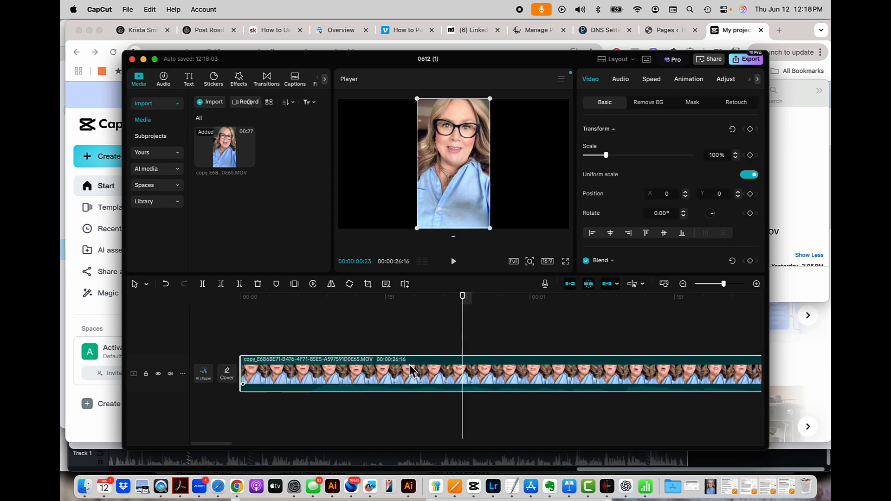
- Extract the video clip's audio onto a separate track below it
{"action": "right_click", "coordinate": [409, 372]}
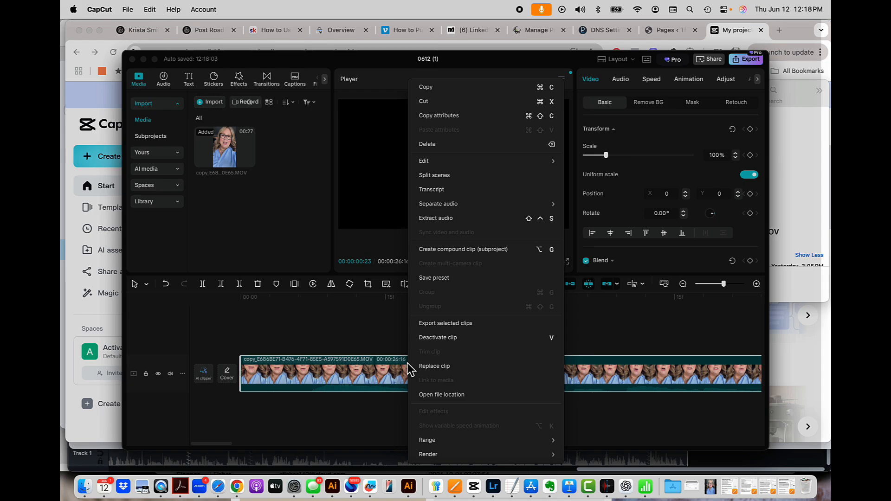
{"action": "left_click", "coordinate": [438, 203]}
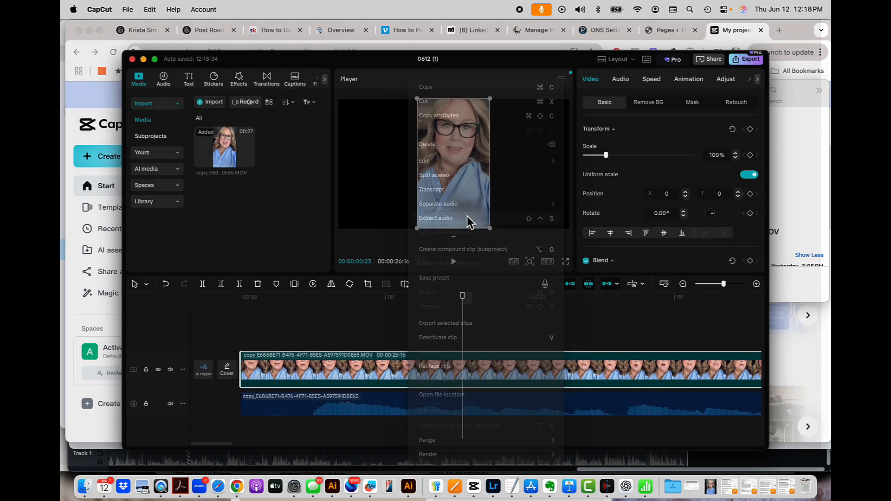
{"action": "left_click", "coordinate": [403, 380]}
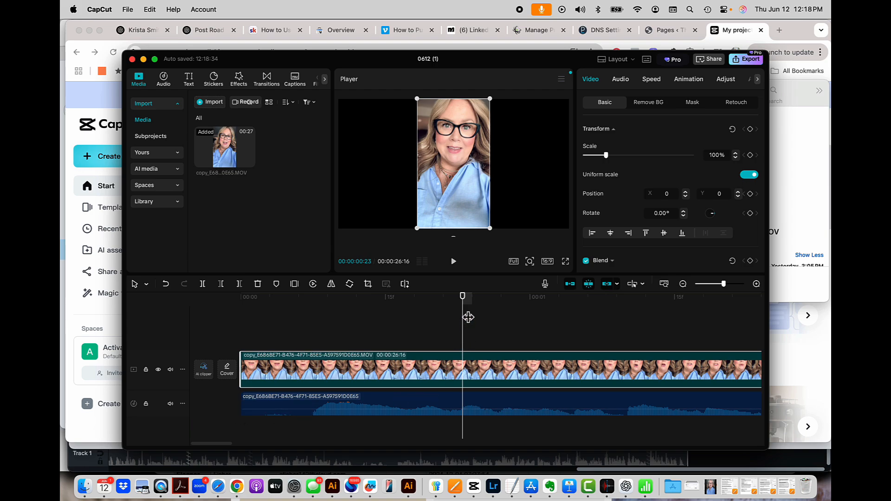
- Split the clip where speaking starts, removing the silent first seven frames
{"action": "left_click_drag", "start_coordinate": [463, 296], "coordinate": [308, 295]}
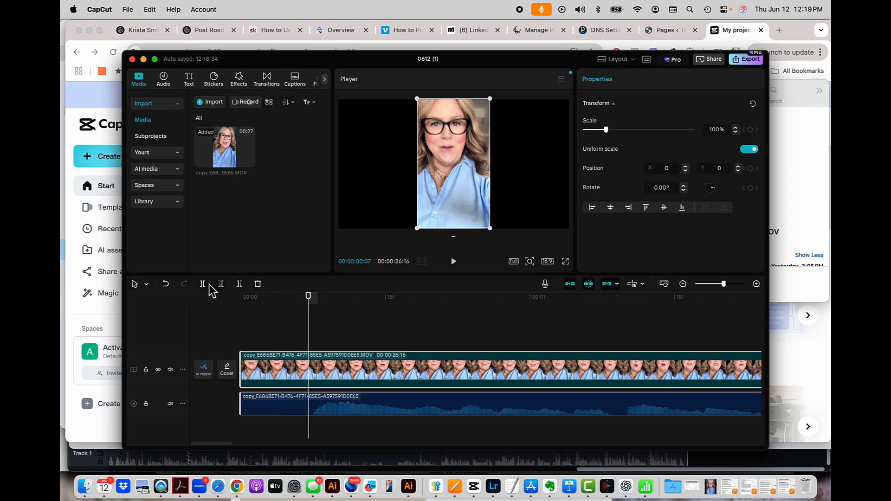
{"action": "left_click", "coordinate": [202, 284]}
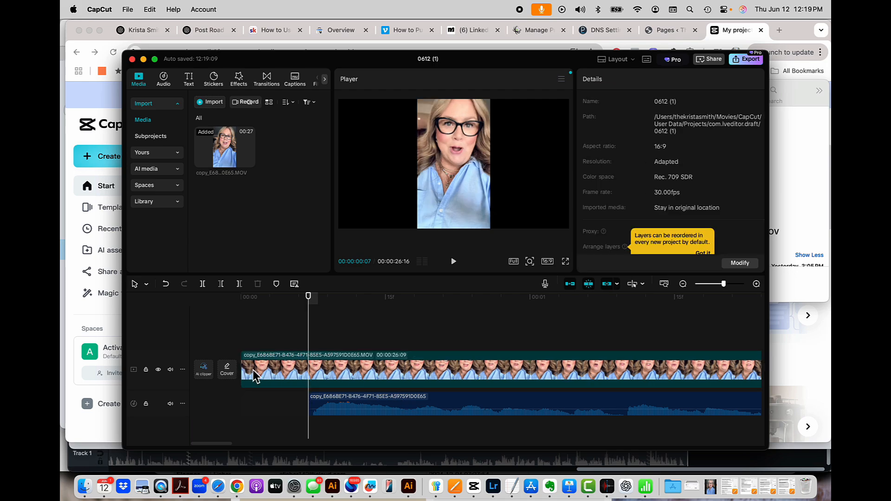
- Realign the extracted audio to the timeline start and play back the edit
{"action": "left_click", "coordinate": [390, 402]}
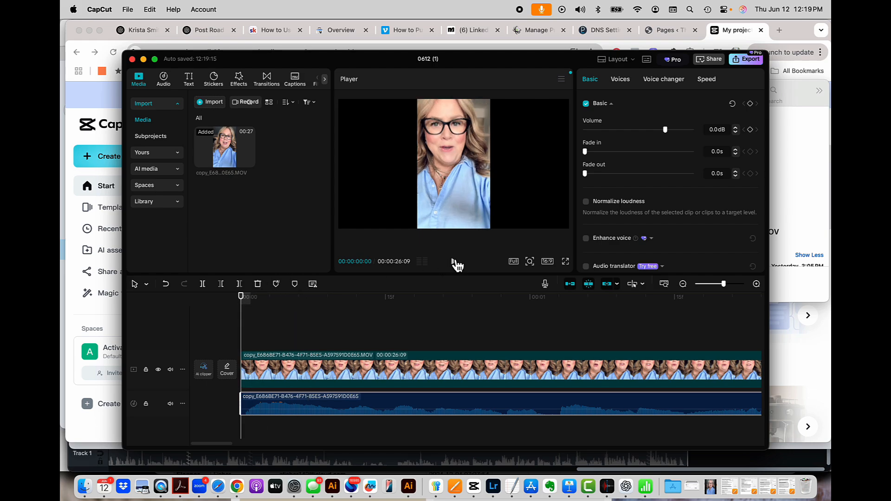
{"action": "left_click", "coordinate": [319, 296]}
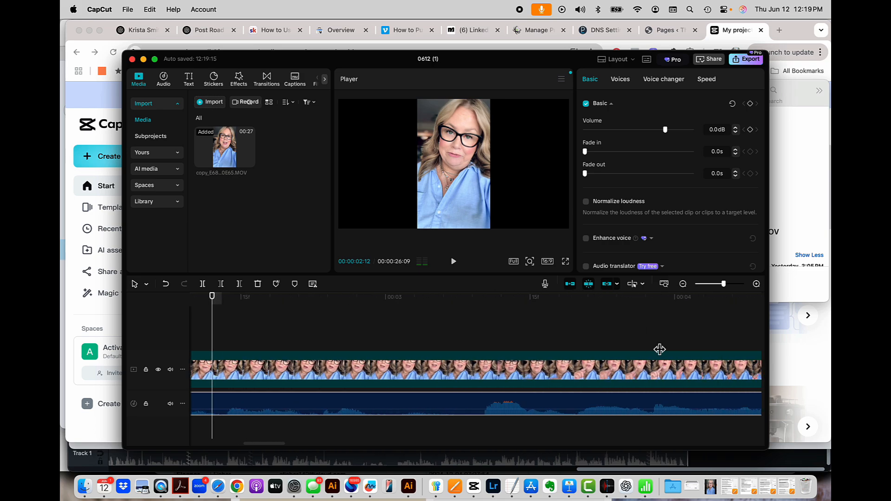
- Locate the pause after the 3-second mark and split the video where it ends
{"action": "left_click_drag", "start_coordinate": [212, 297], "coordinate": [419, 296]}
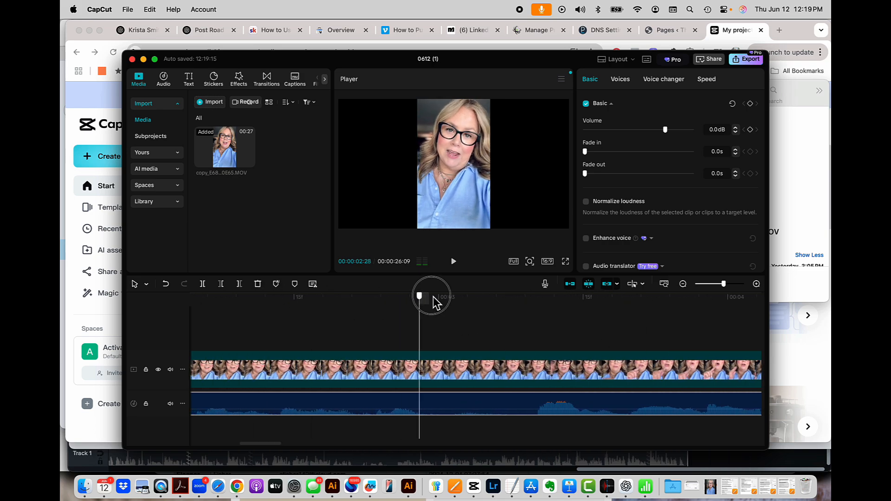
{"action": "left_click", "coordinate": [452, 261]}
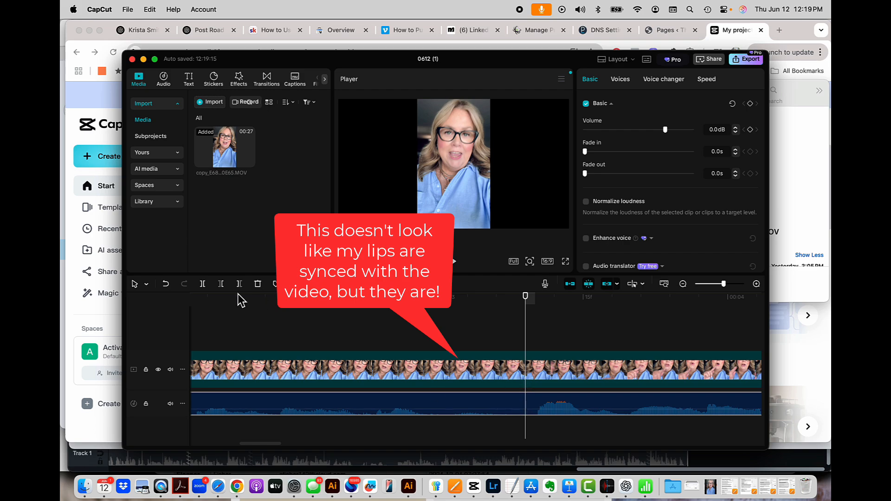
{"action": "left_click", "coordinate": [480, 372]}
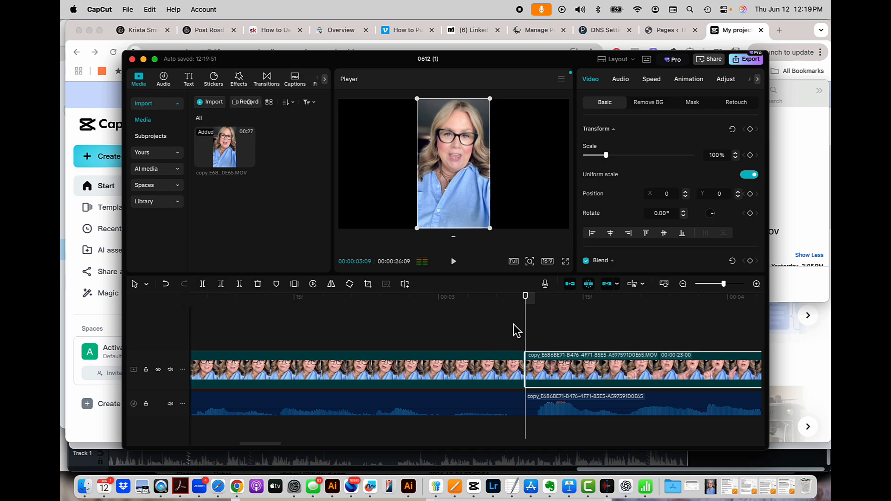
{"action": "left_click_drag", "start_coordinate": [525, 296], "coordinate": [447, 296]}
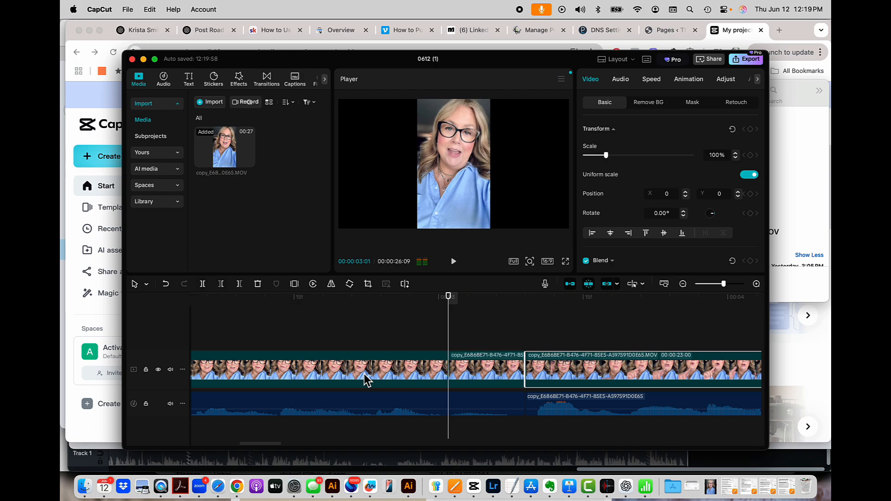
- Split the audio where the pause begins and delete the silent piece
{"action": "left_click", "coordinate": [202, 283]}
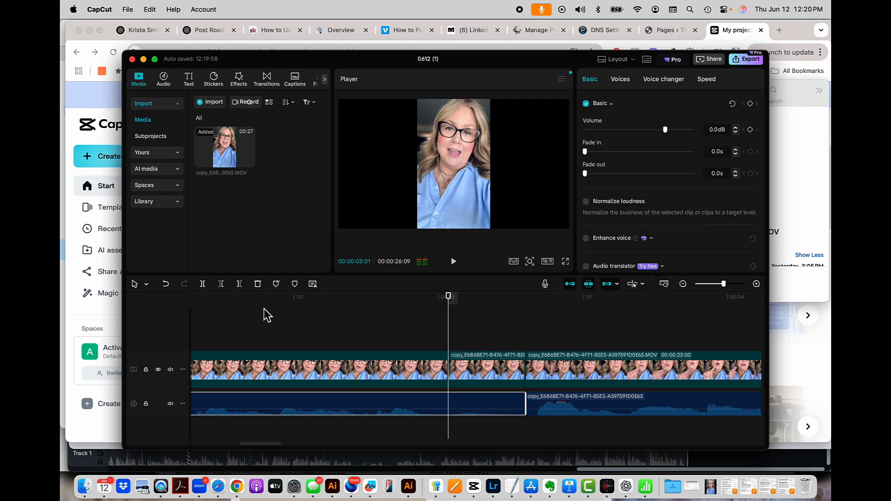
{"action": "left_click", "coordinate": [485, 403]}
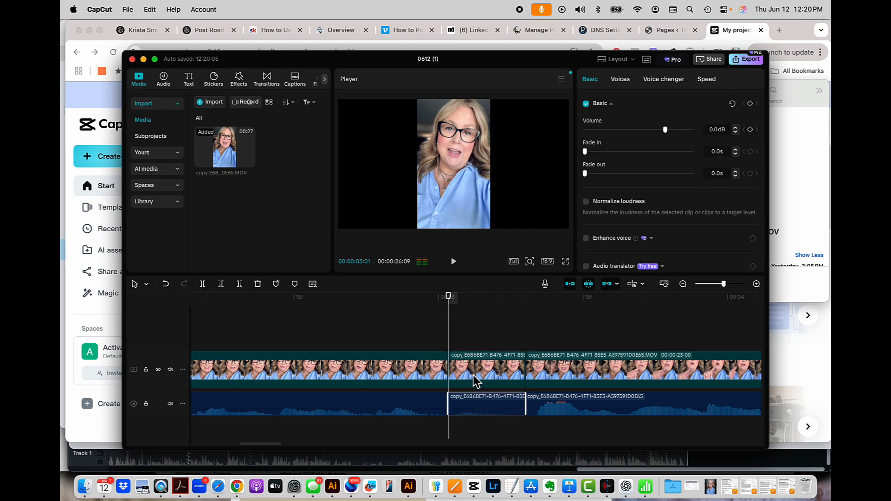
{"action": "left_click_drag", "start_coordinate": [485, 401], "coordinate": [568, 402]}
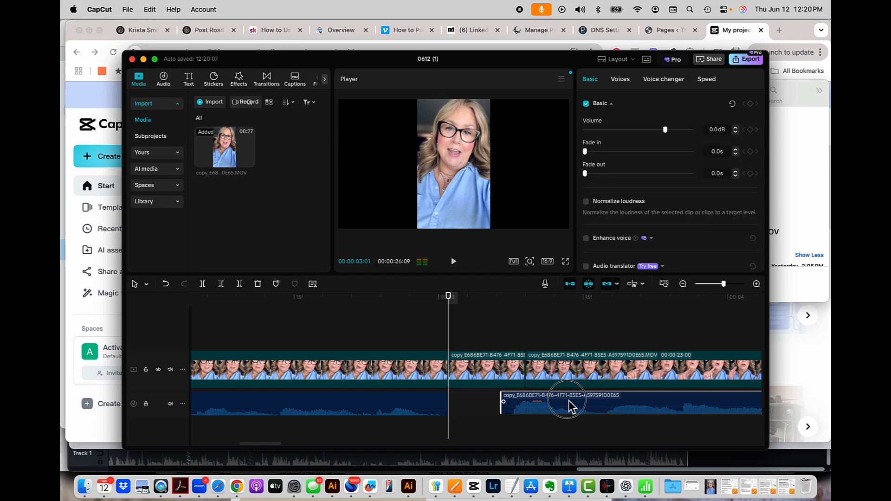
{"action": "left_click", "coordinate": [486, 370]}
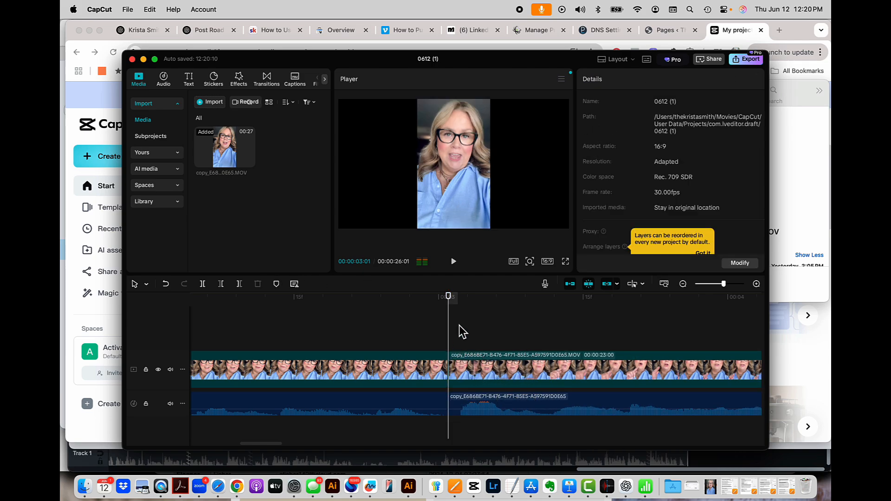
- Review the cut, zoom the timeline to the end, and split the audio near 00:25
{"action": "left_click", "coordinate": [452, 261]}
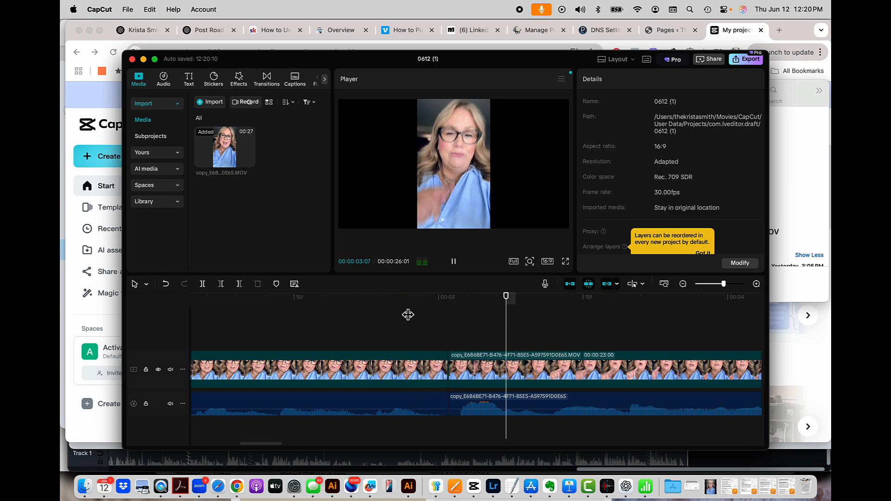
{"action": "left_click", "coordinate": [452, 261]}
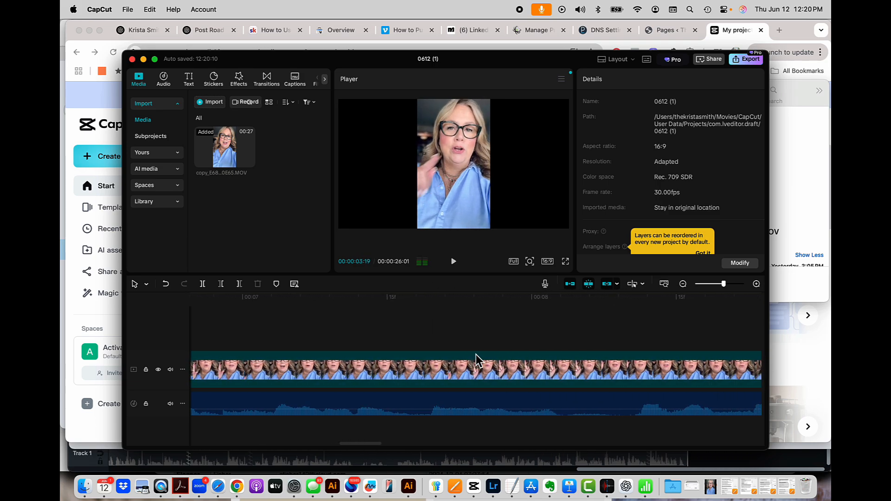
{"action": "left_click_drag", "start_coordinate": [708, 284], "coordinate": [715, 284]}
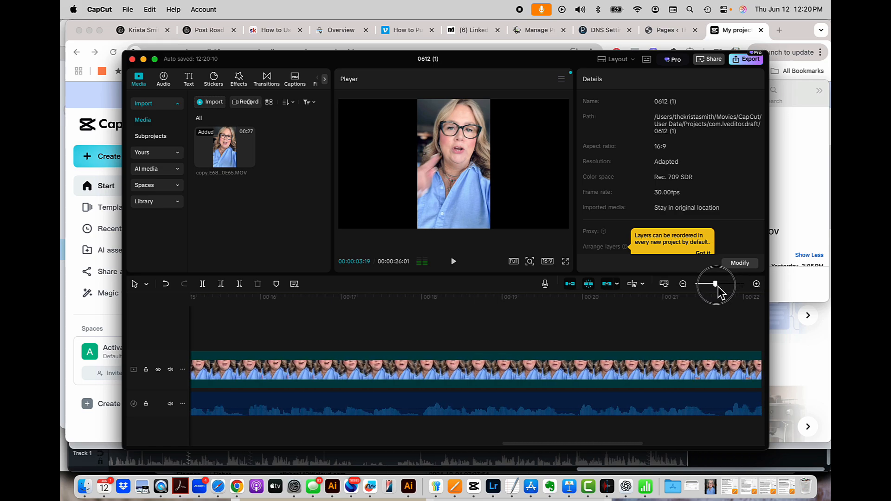
{"action": "left_click_drag", "start_coordinate": [714, 284], "coordinate": [703, 284]}
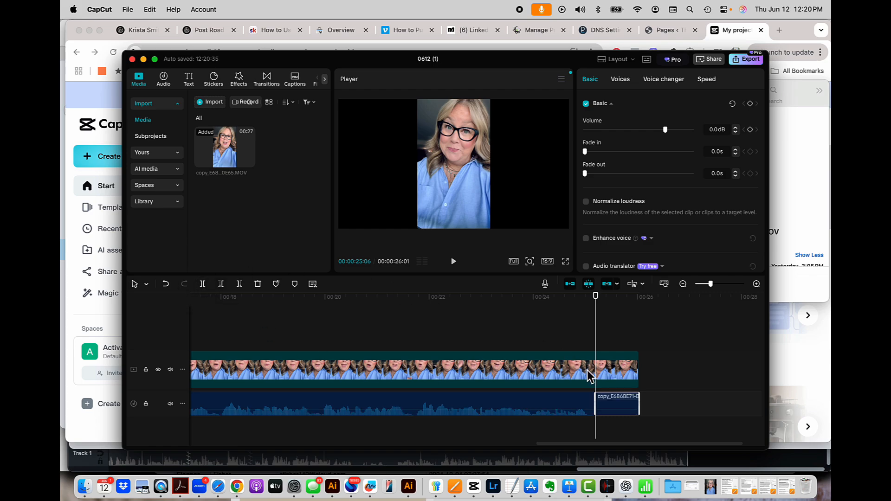
{"action": "left_click", "coordinate": [617, 369]}
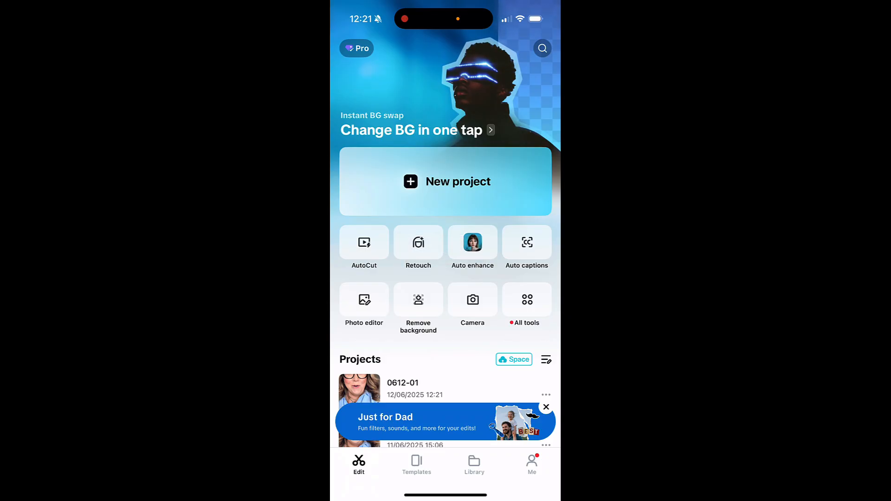
- Open project 0612-01 on iPhone and extract its clip's audio to a separate track
{"action": "left_click", "coordinate": [446, 182]}
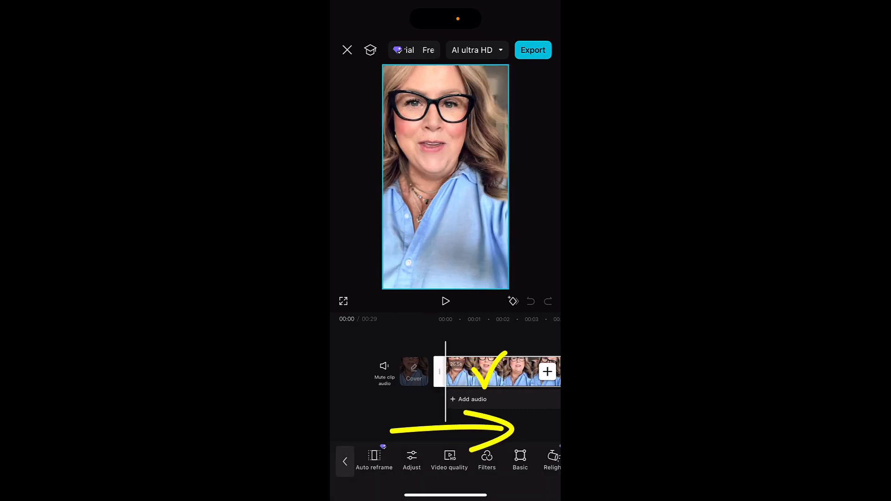
{"action": "scroll", "scroll_direction": "left", "scroll_amount": 3}
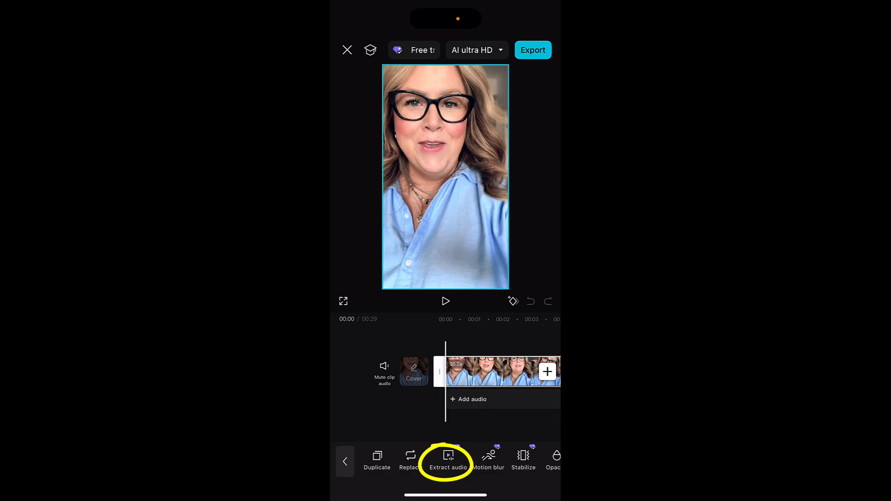
{"action": "left_click", "coordinate": [448, 460]}
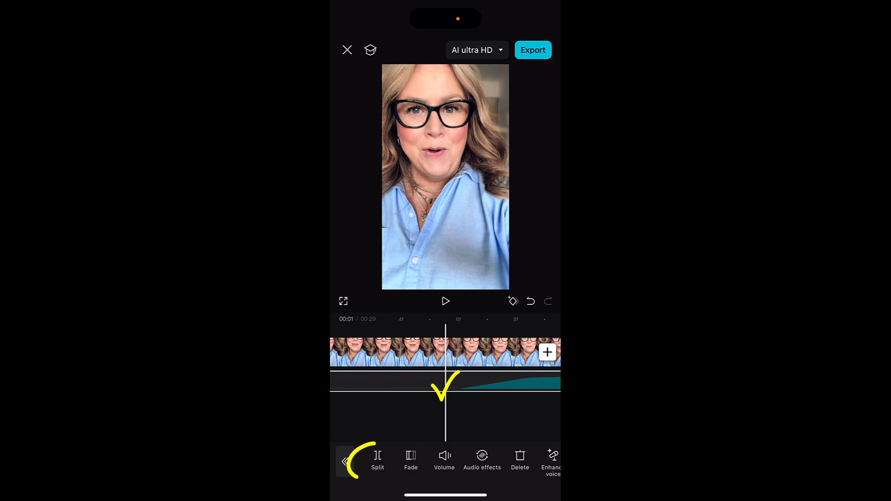
- Split the iPhone video clip at 00:01 where the opening silence ends
{"action": "left_click", "coordinate": [377, 461]}
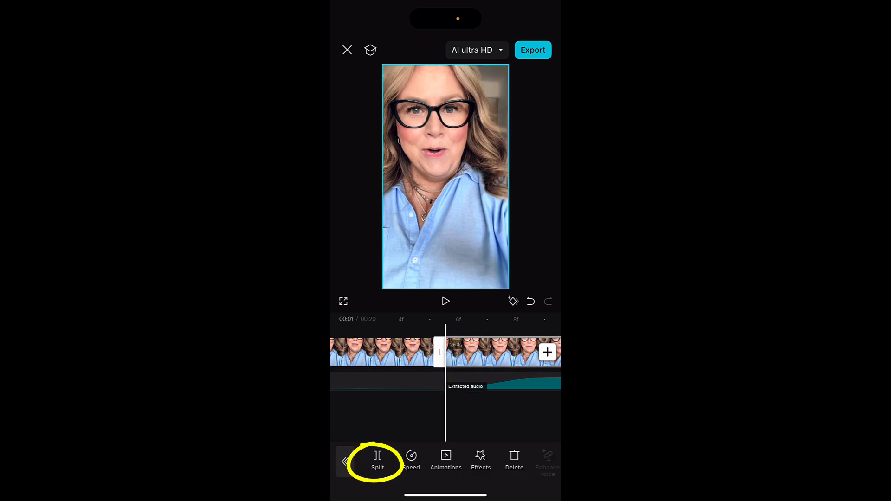
{"action": "left_click", "coordinate": [377, 460]}
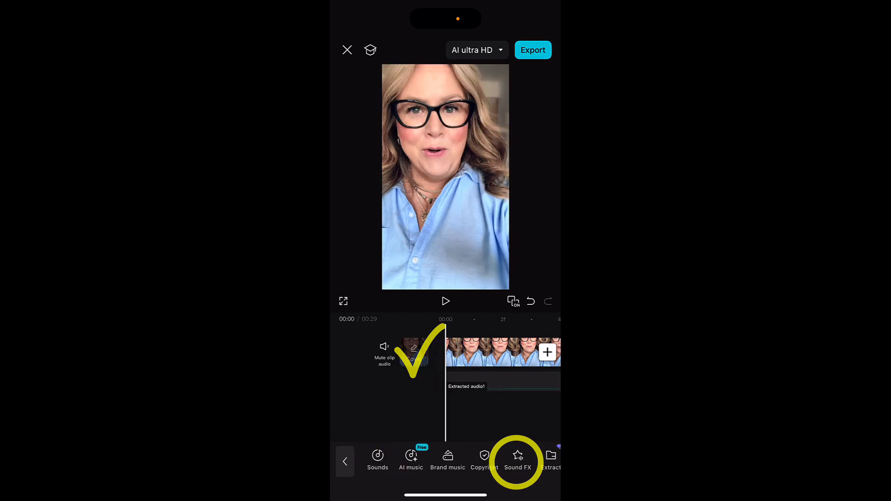
{"action": "left_click", "coordinate": [466, 386]}
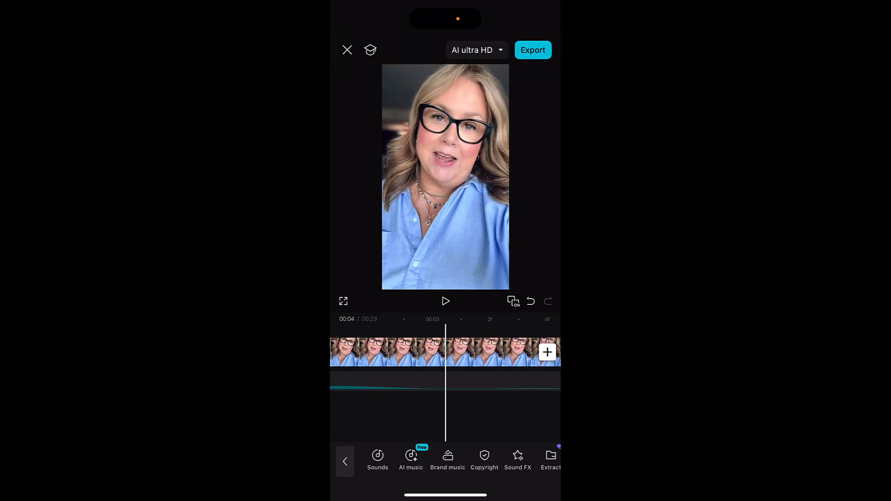
- Play to the pause ending near 00:04 and split the video and audio there
{"action": "left_click", "coordinate": [446, 301]}
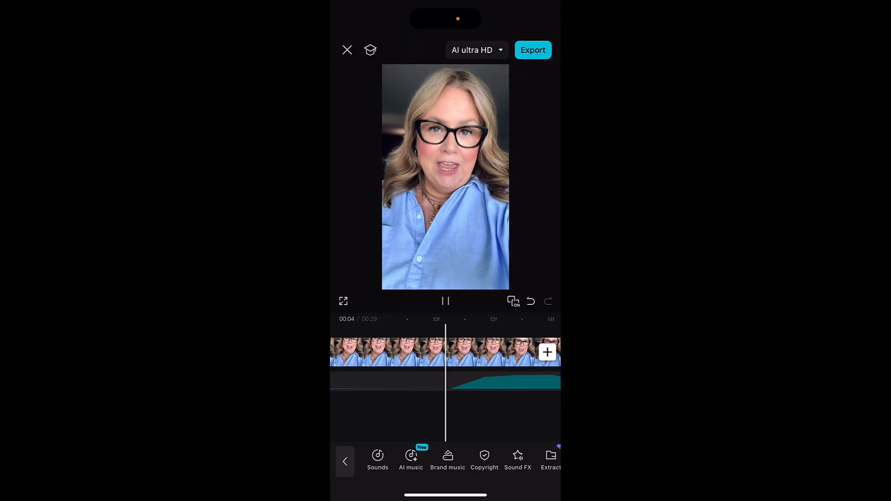
{"action": "left_click", "coordinate": [446, 301]}
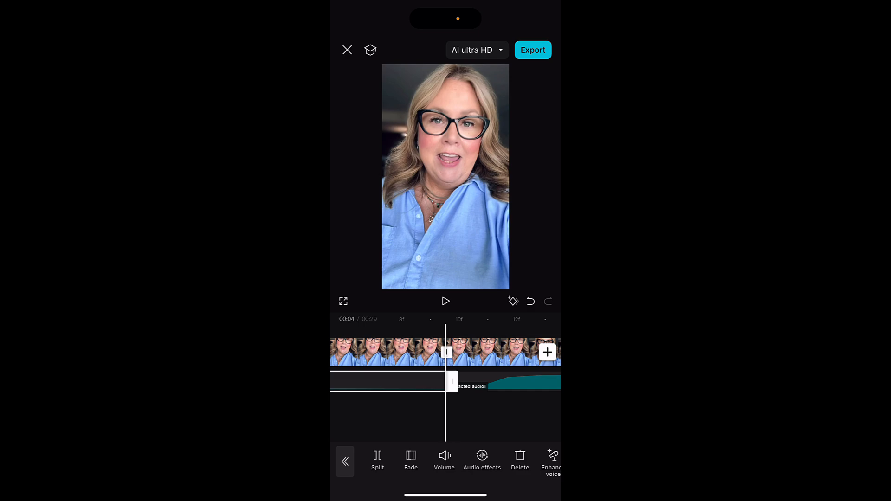
{"action": "left_click", "coordinate": [392, 351]}
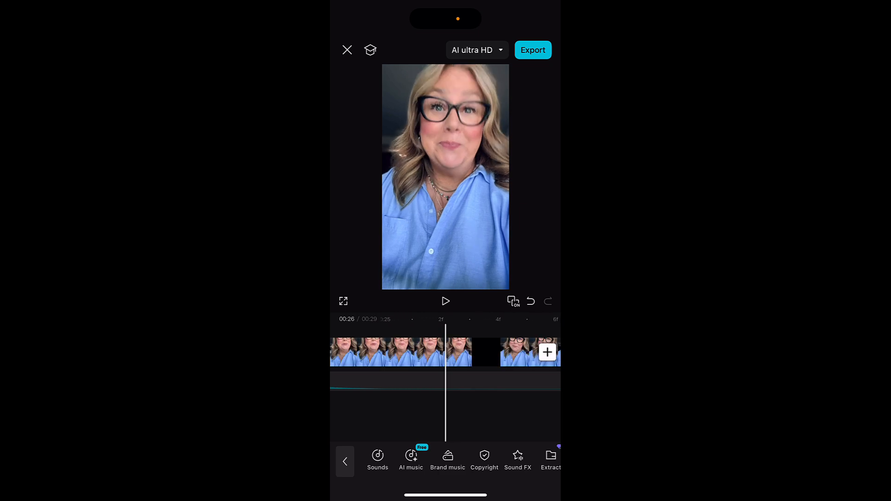
- Select the video clip at the silent gap near the 26-second mark
{"action": "left_click", "coordinate": [388, 352]}
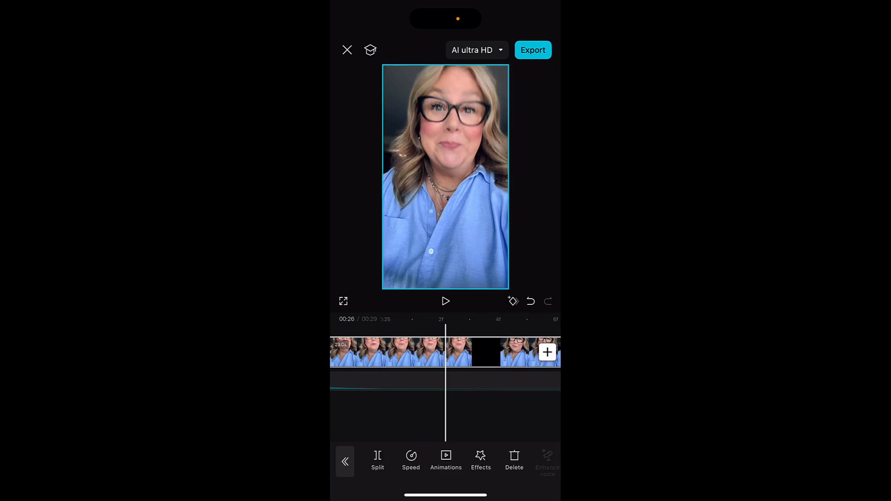